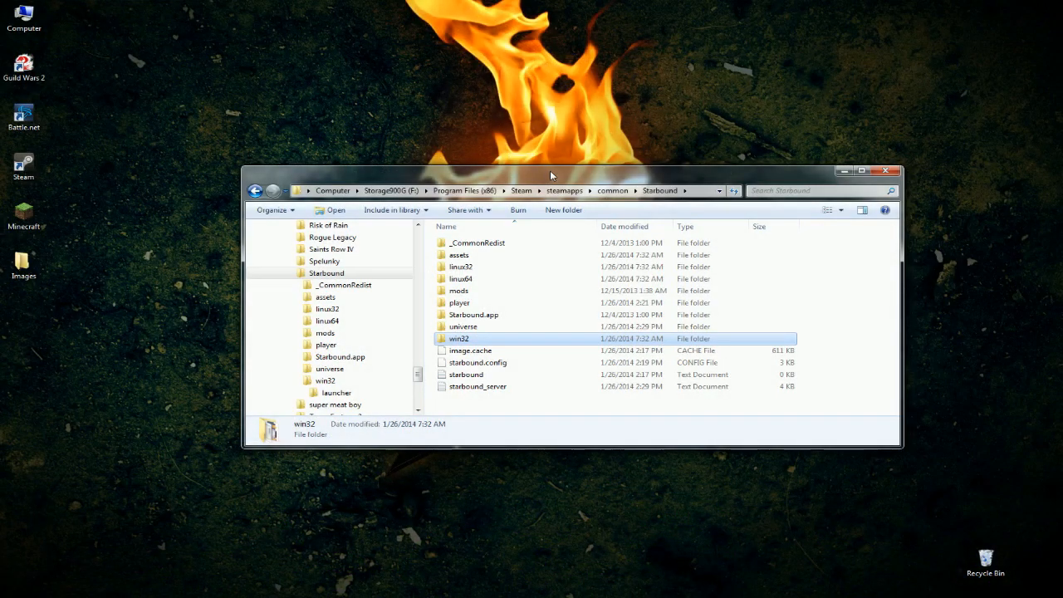
pyautogui.moveTo(488, 173)
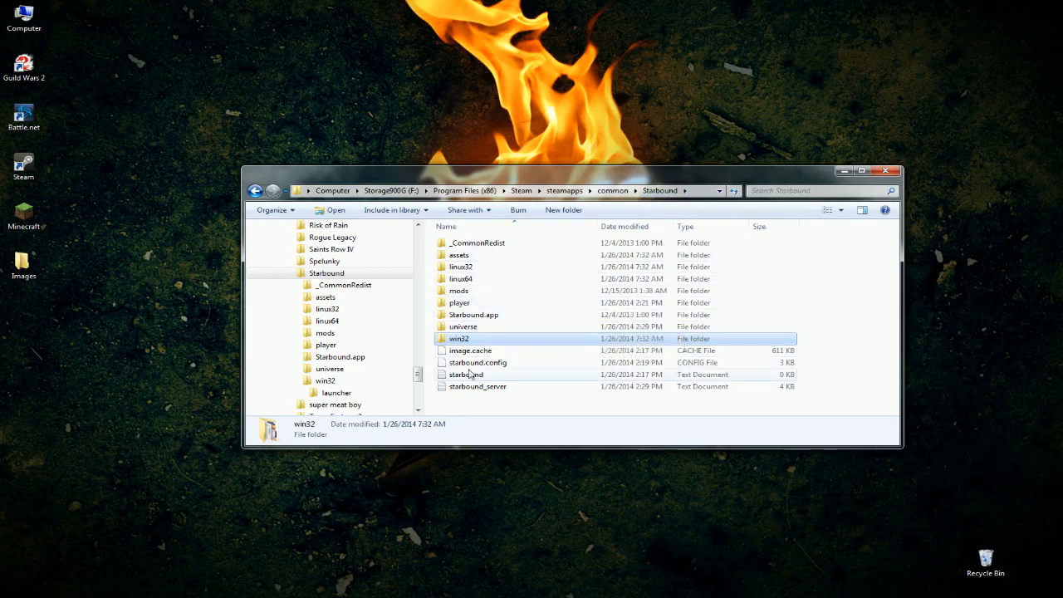
pyautogui.moveTo(478, 362)
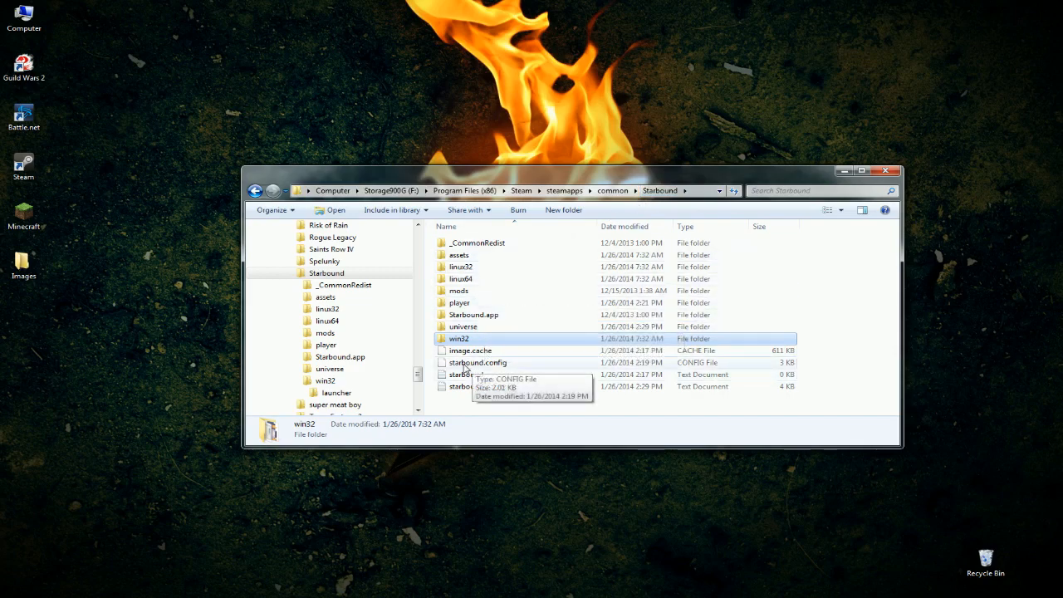
# Step: Select starbound.config in the Starbound folder and show its context menu
pyautogui.click(478, 362)
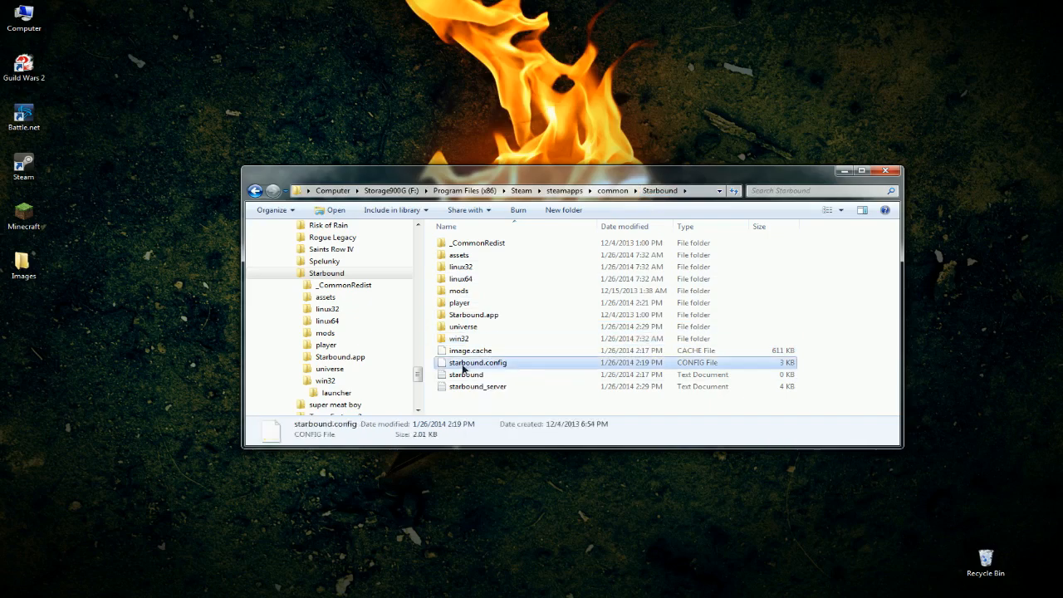
pyautogui.rightClick(478, 362)
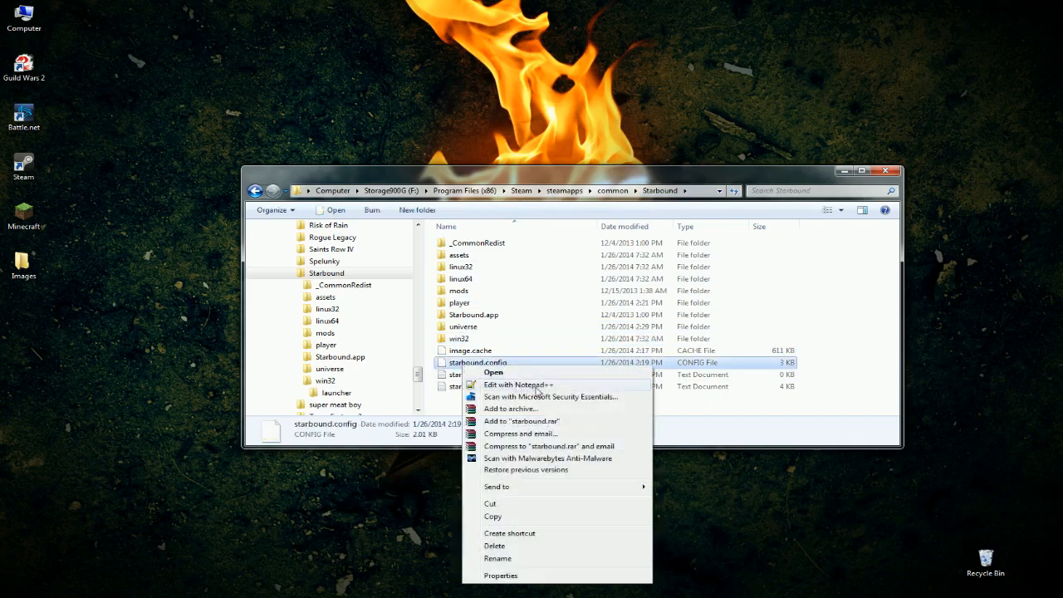
# Step: Edit starbound.config with Notepad++ and scroll through its server and password entries
pyautogui.click(519, 386)
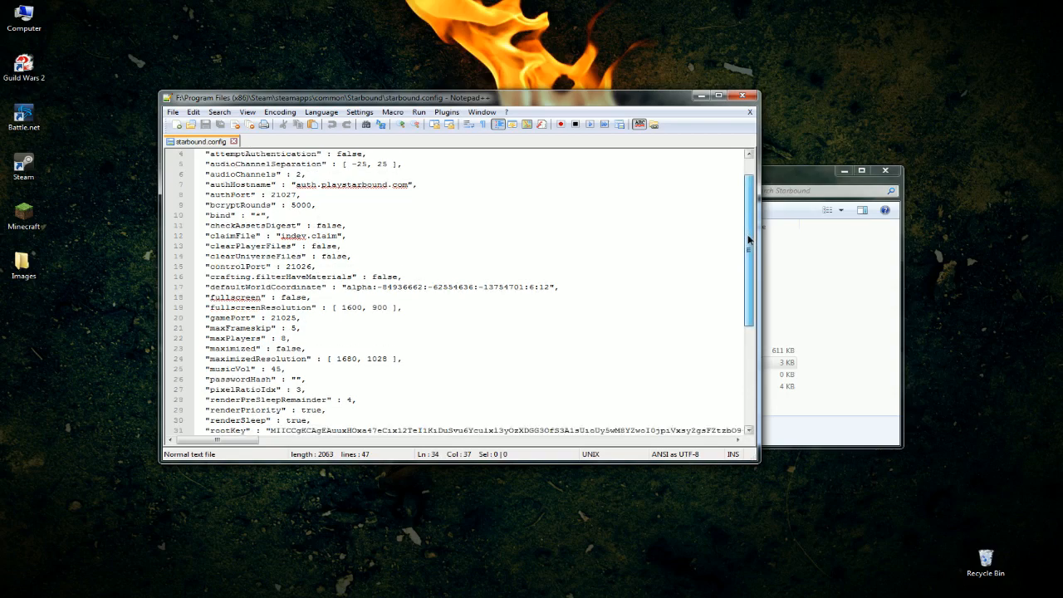
pyautogui.scroll(-3)
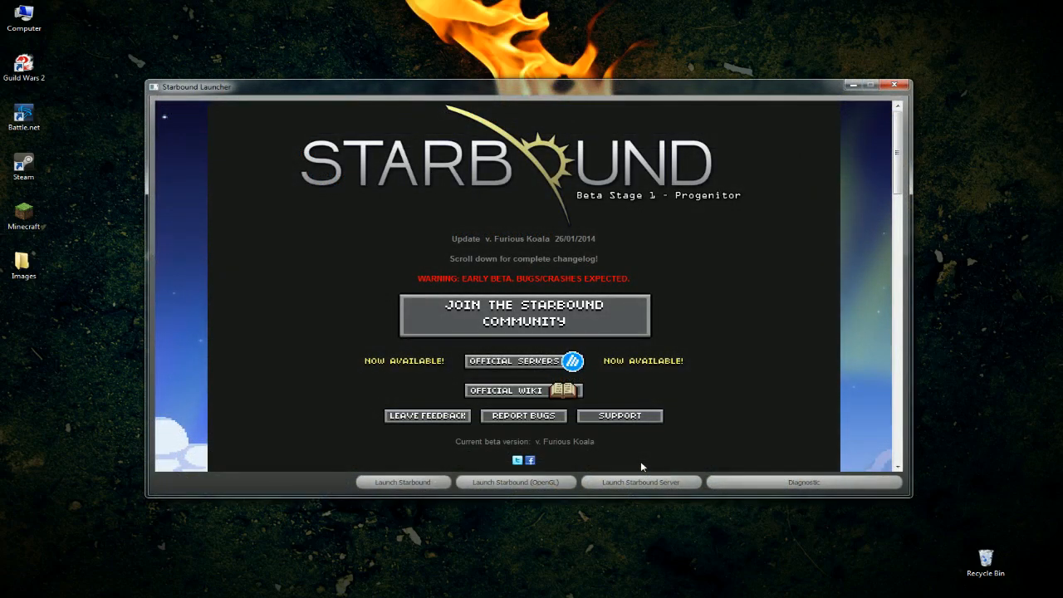
pyautogui.moveTo(656, 505)
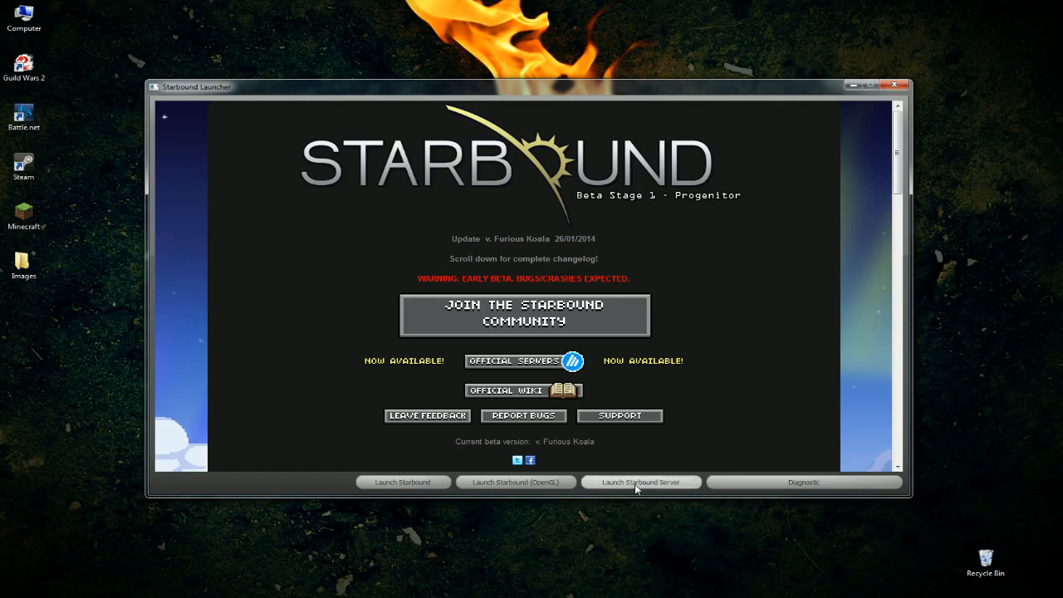
# Step: Launch the dedicated Starbound server from the launcher
pyautogui.click(641, 481)
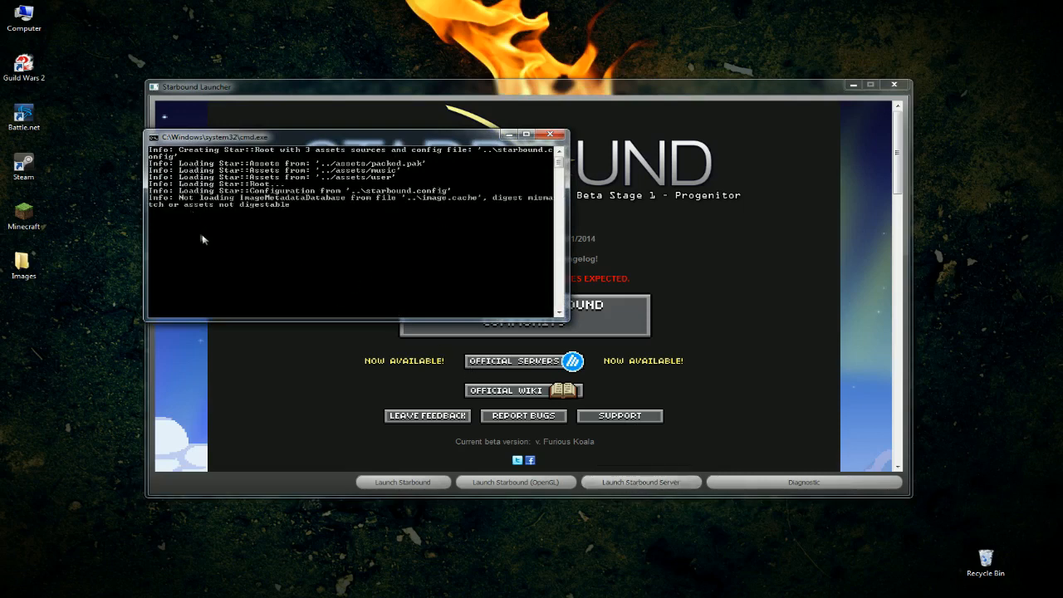
pyautogui.moveTo(347, 249)
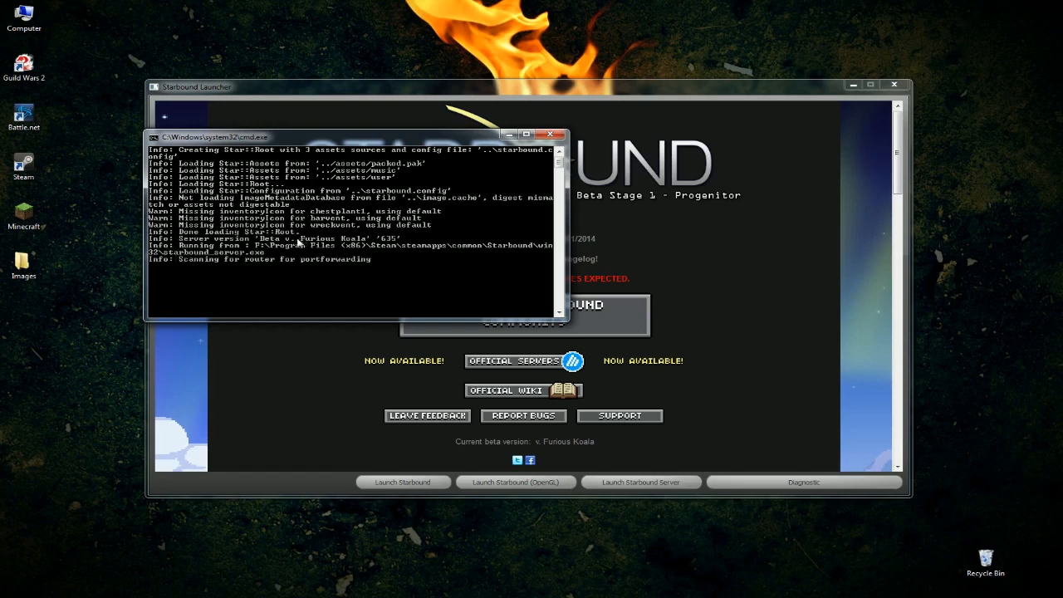
pyautogui.moveTo(304, 273)
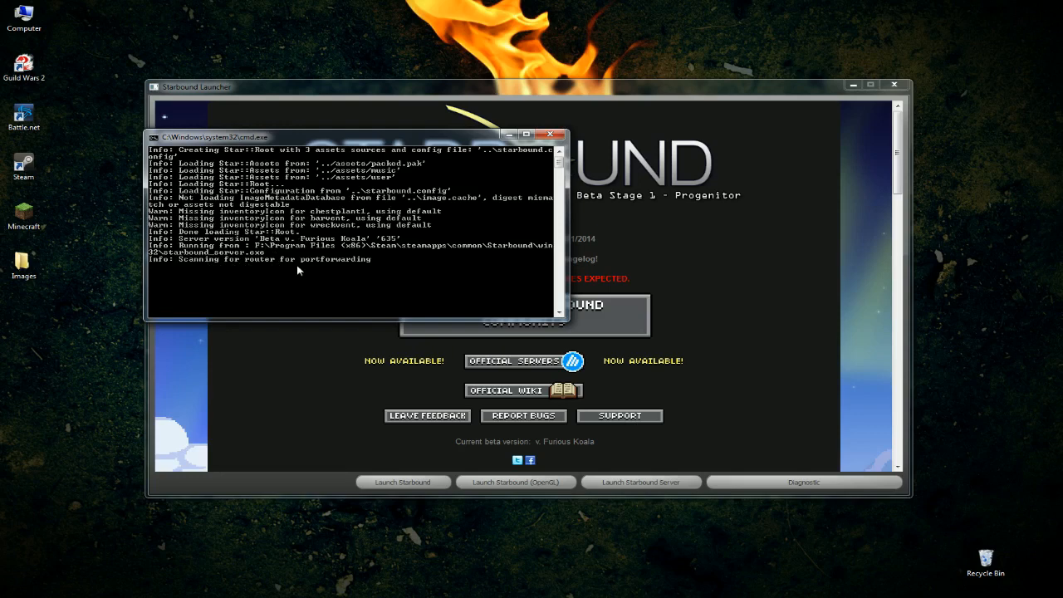
pyautogui.moveTo(310, 335)
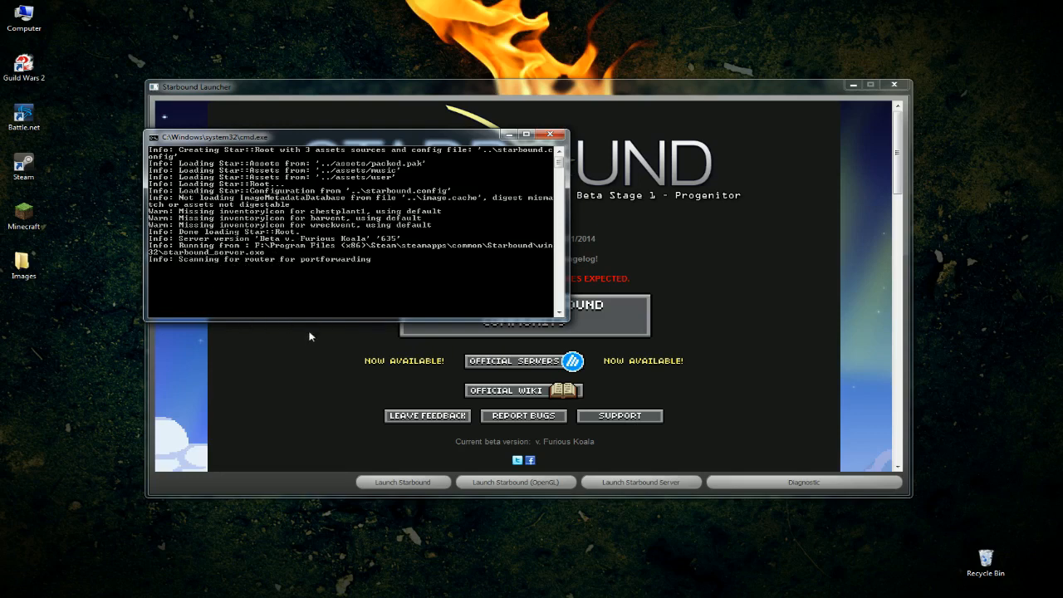
pyautogui.moveTo(281, 415)
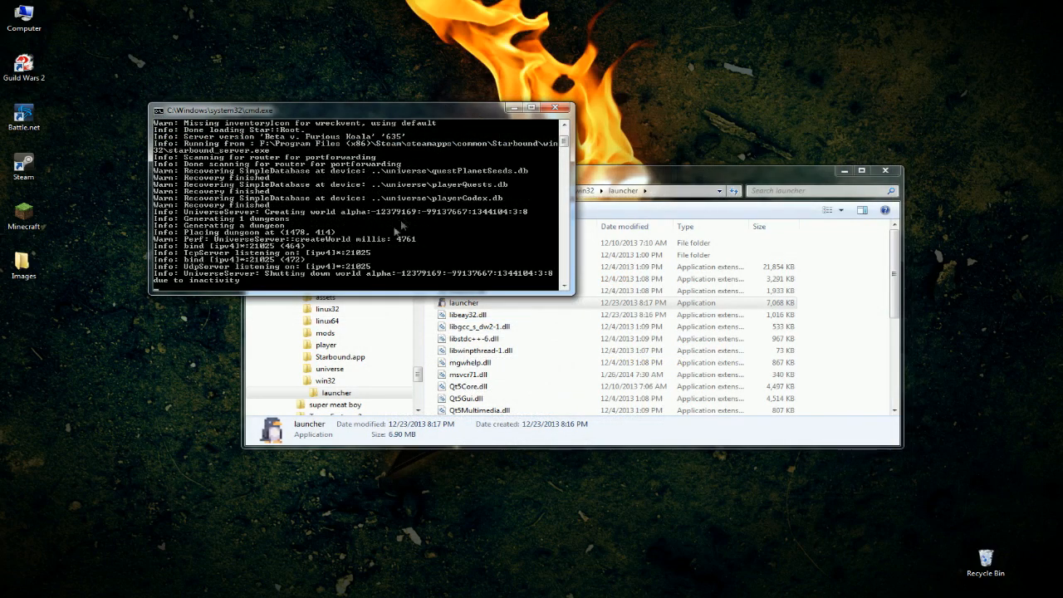
pyautogui.moveTo(274, 279)
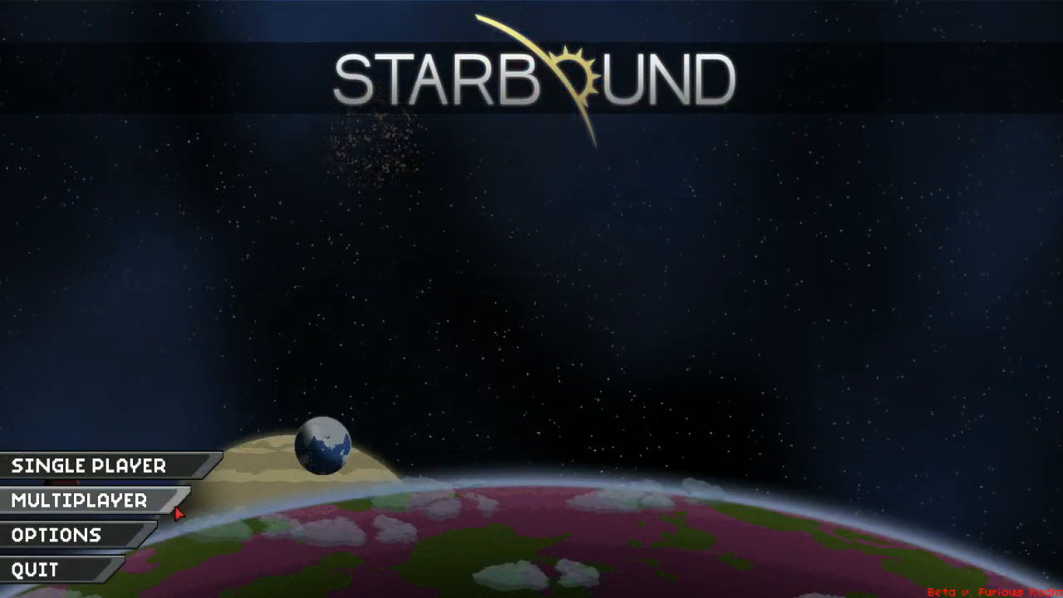
pyautogui.click(86, 465)
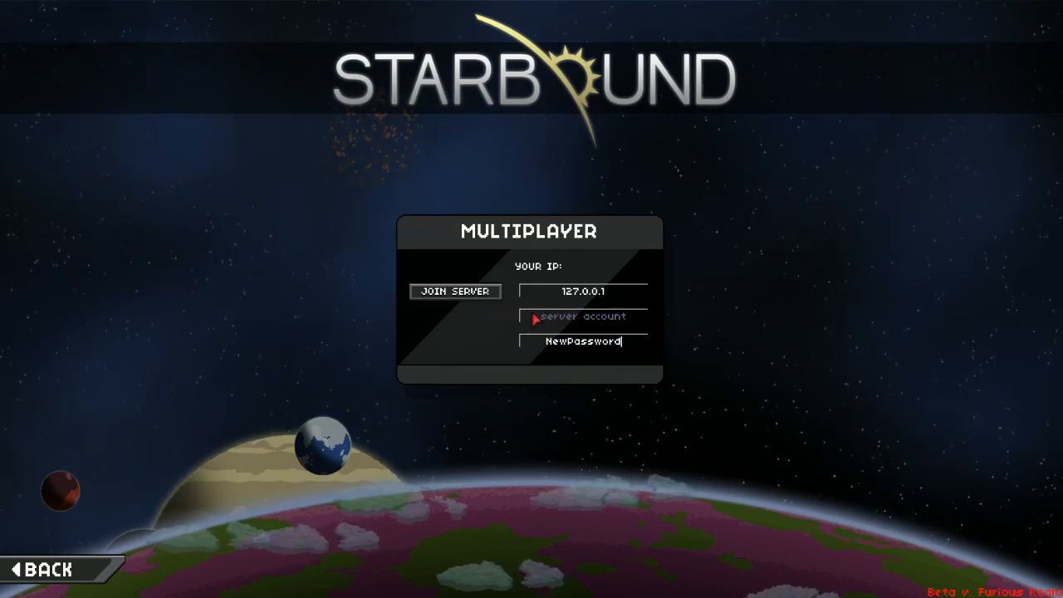
pyautogui.click(564, 342)
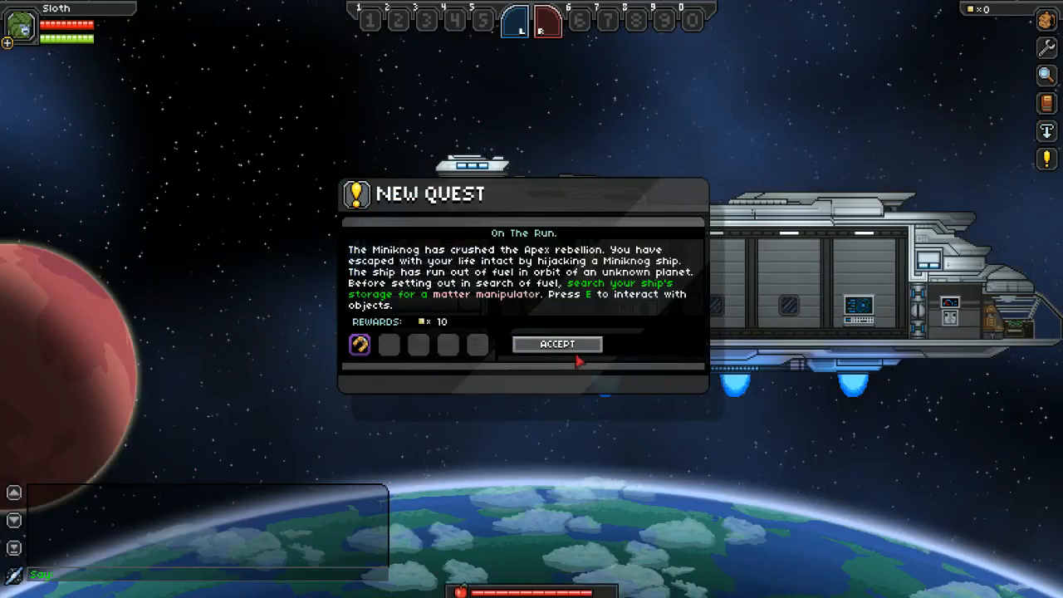
# Step: Accept the On The Run quest aboard the ship
pyautogui.click(556, 344)
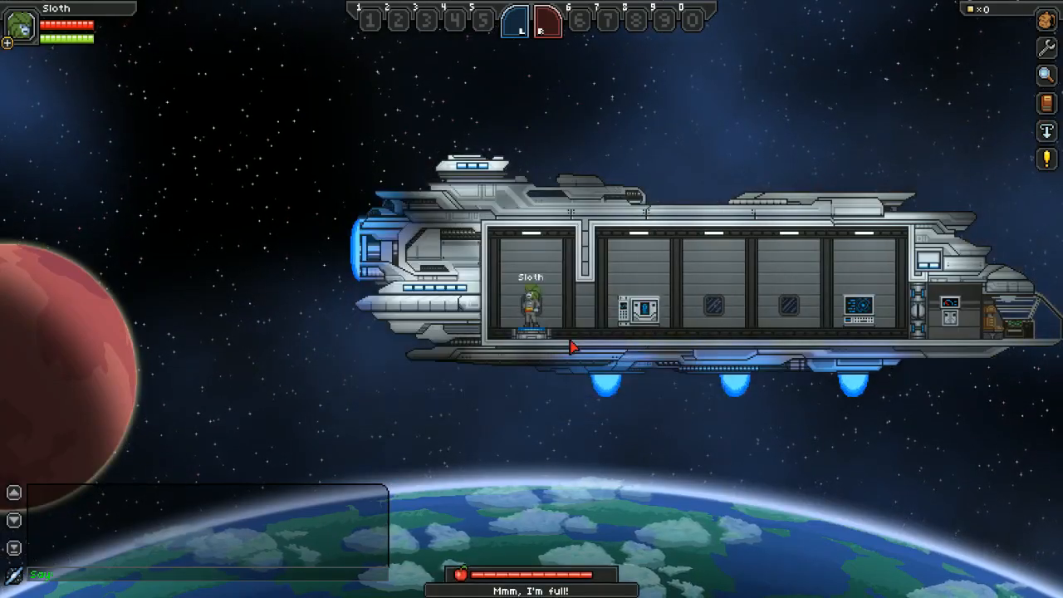